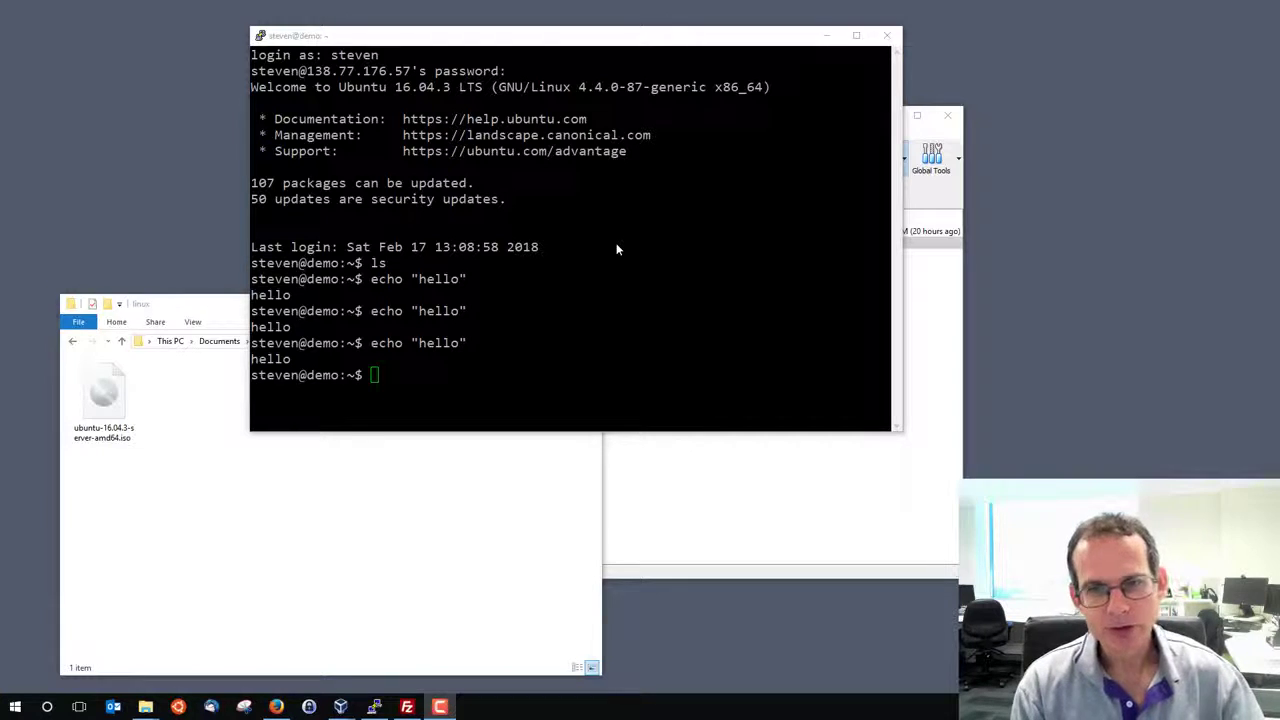
{"action": "mouse_move", "coordinate": [360, 540]}
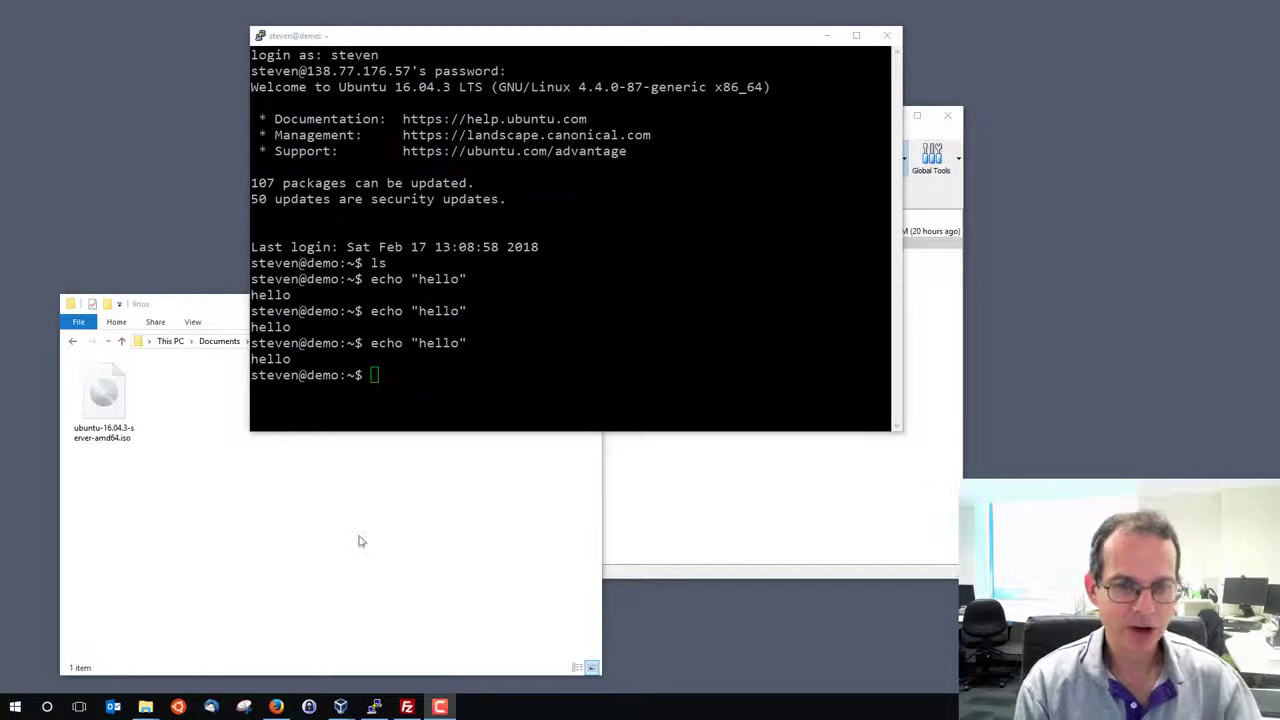
{"action": "mouse_move", "coordinate": [358, 524]}
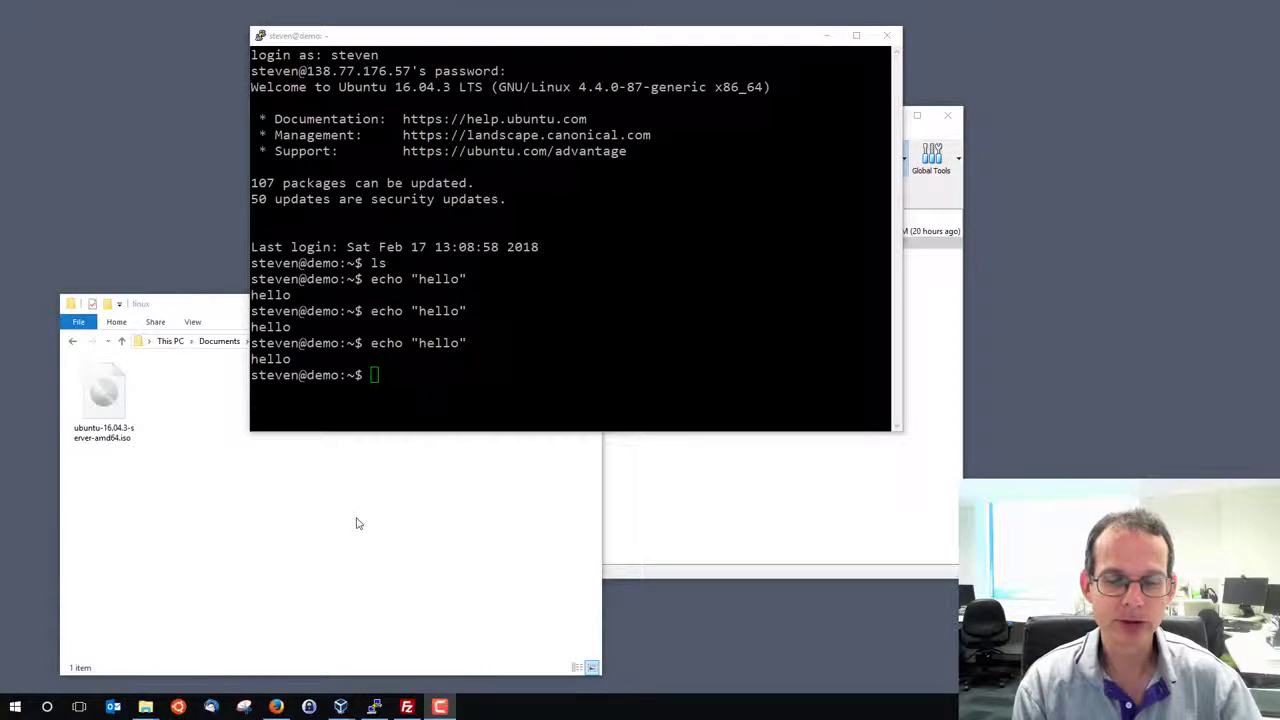
{"action": "mouse_move", "coordinate": [378, 540]}
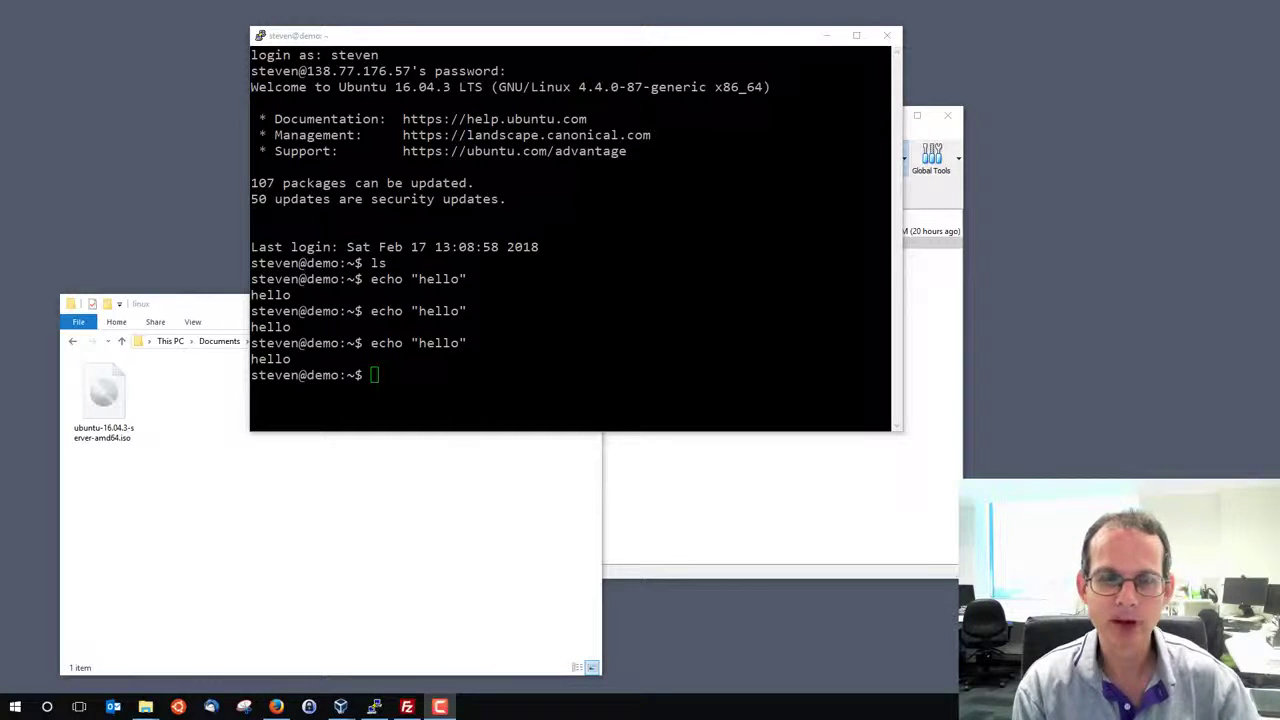
Bring up FileZilla, look at the Site Manager's saved sites and cancel out without connecting.
{"action": "left_click", "coordinate": [404, 708]}
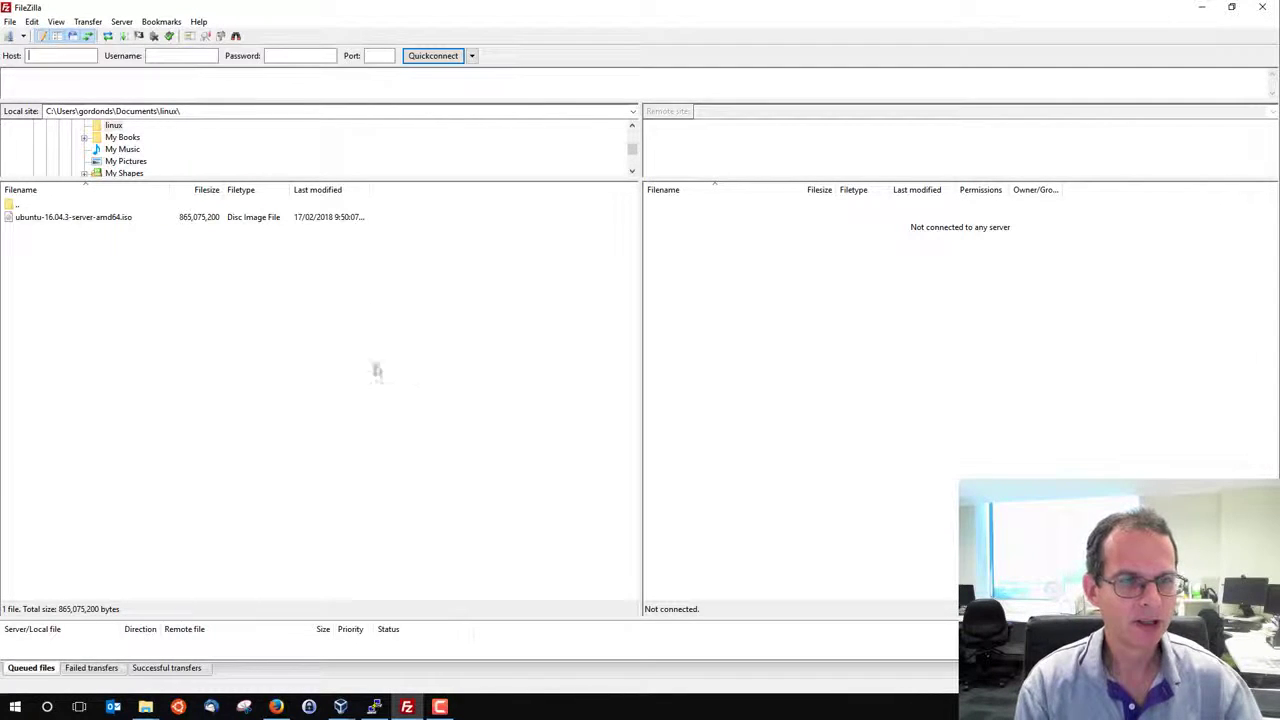
{"action": "mouse_move", "coordinate": [86, 36]}
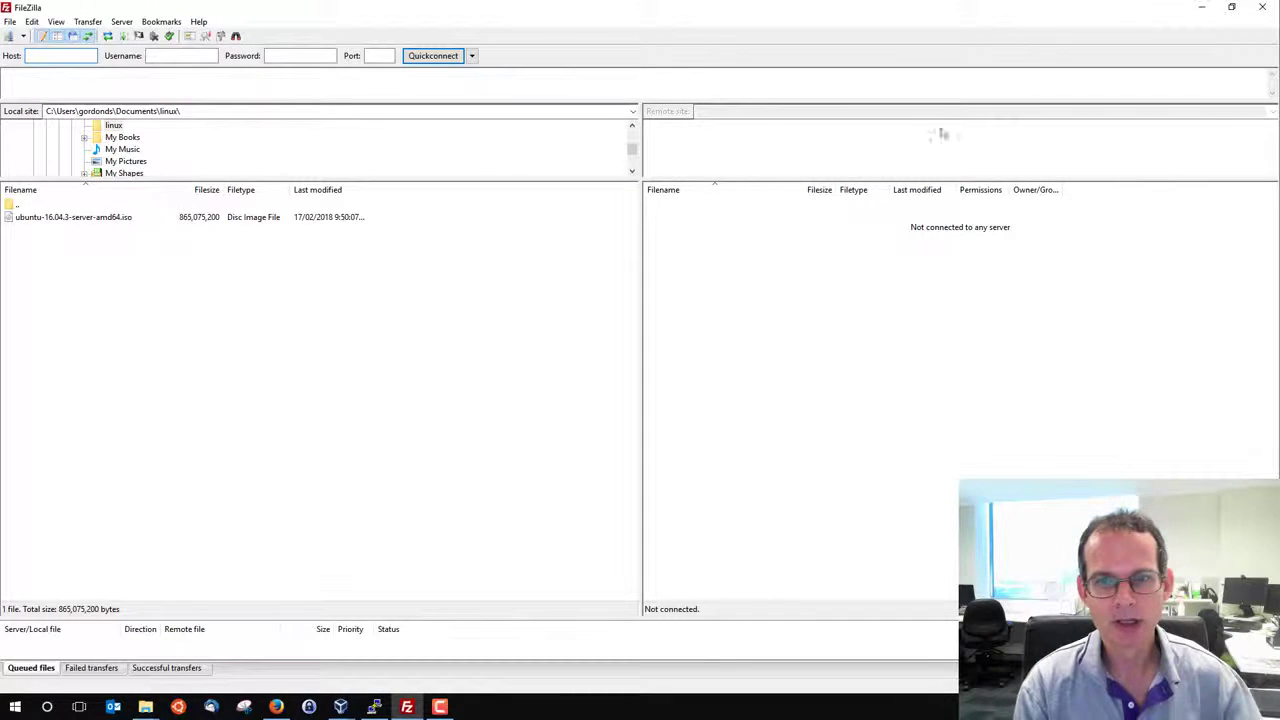
{"action": "left_click", "coordinate": [60, 56]}
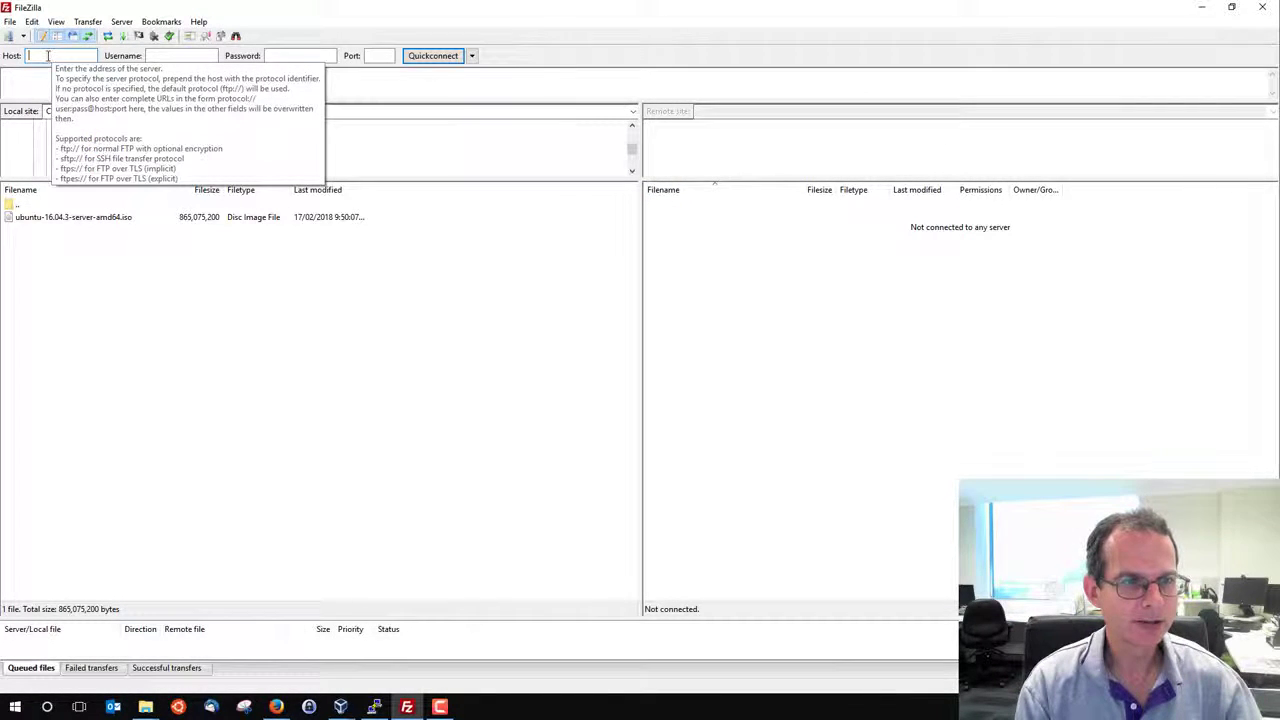
{"action": "left_click", "coordinate": [10, 20]}
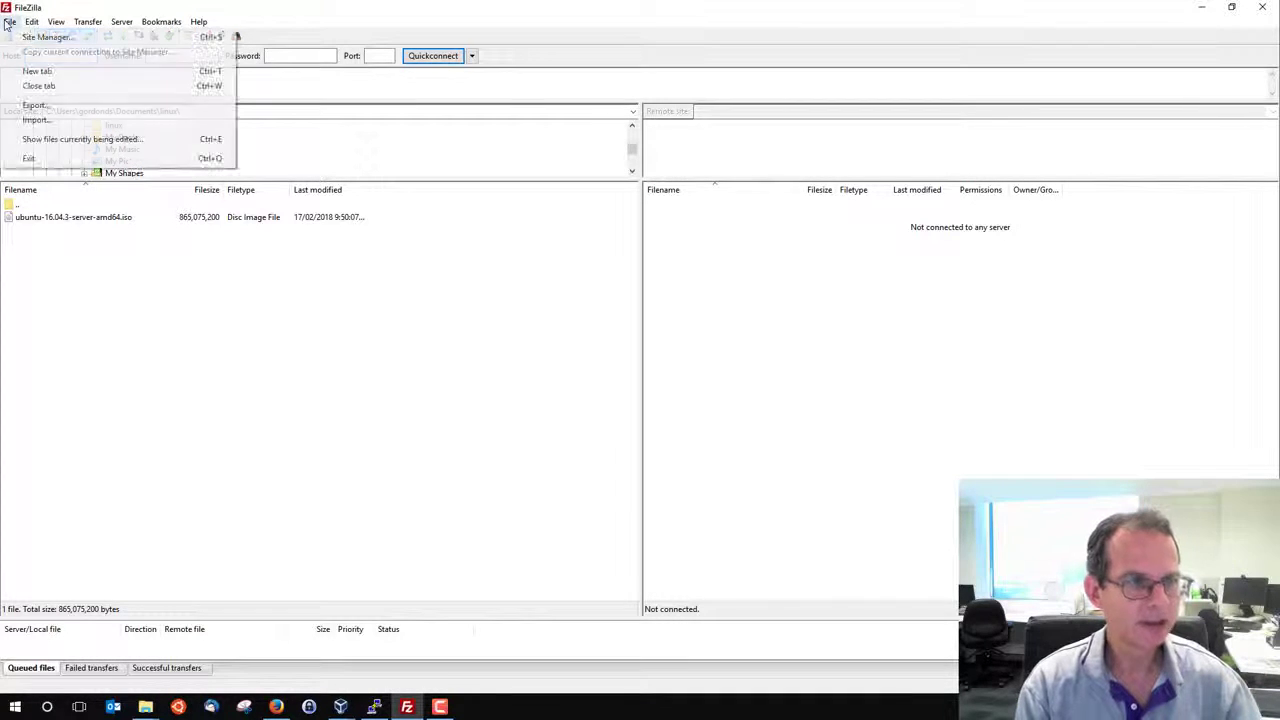
{"action": "mouse_move", "coordinate": [48, 36]}
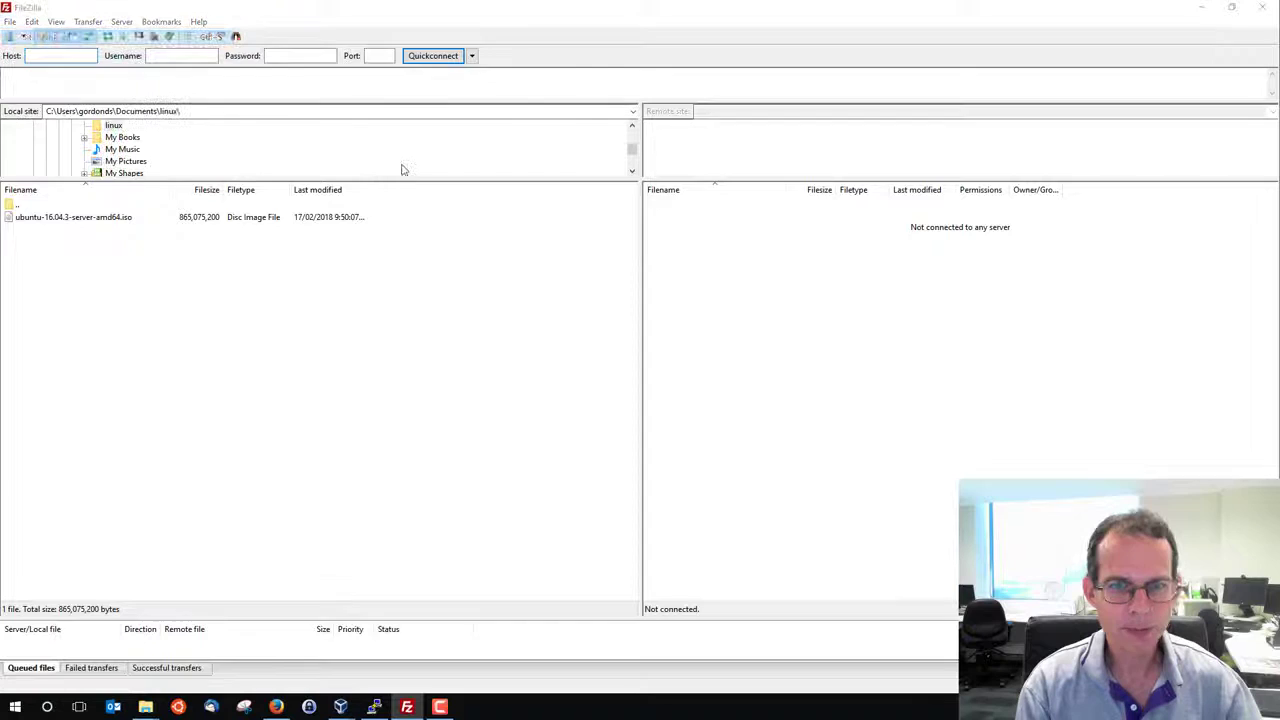
{"action": "left_click", "coordinate": [10, 36]}
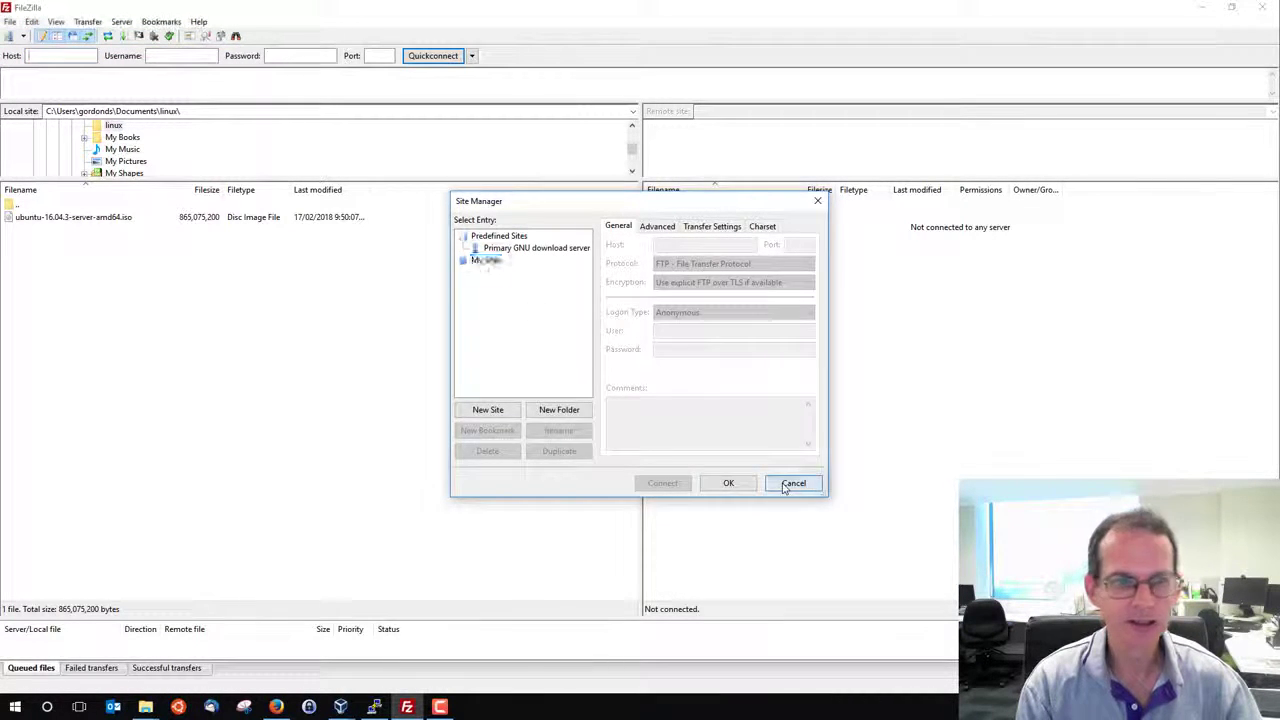
{"action": "left_click", "coordinate": [792, 482]}
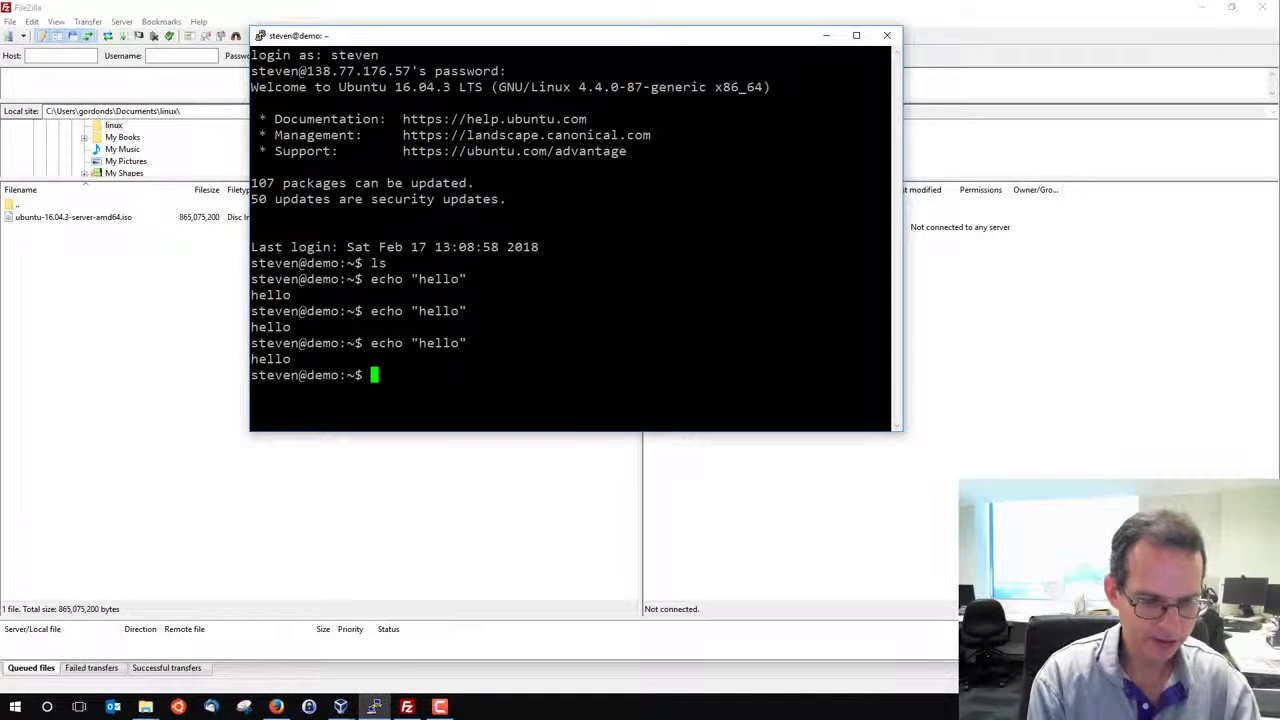
Run ifconfig on the server and copy its IP address 138.77.176.57.
{"action": "type", "text": "ifconfig"}
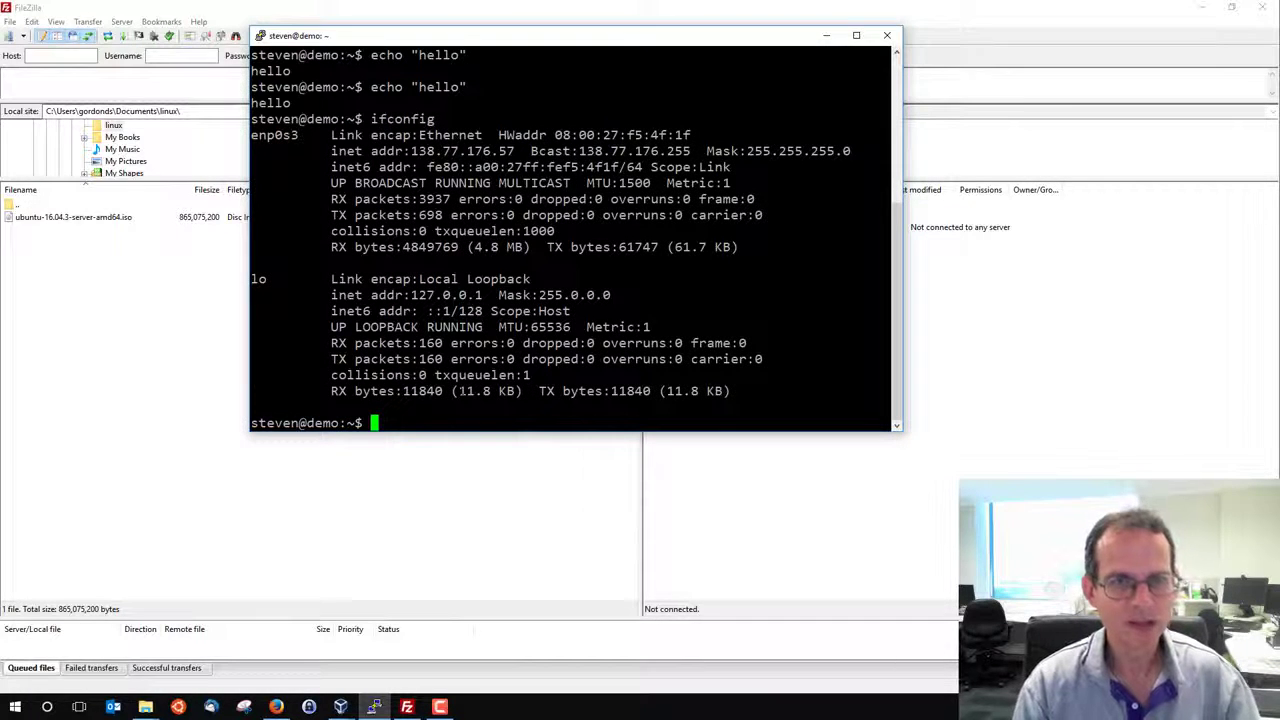
{"action": "double_click", "coordinate": [440, 152]}
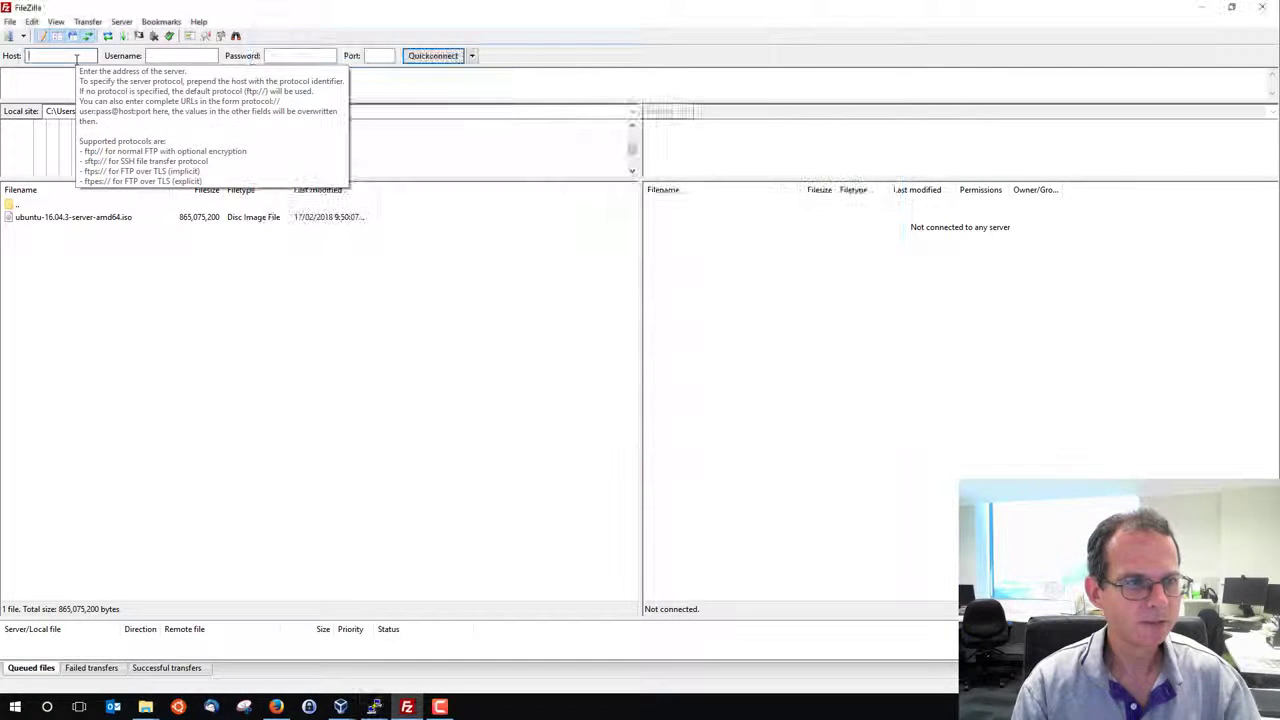
{"action": "right_click", "coordinate": [56, 56]}
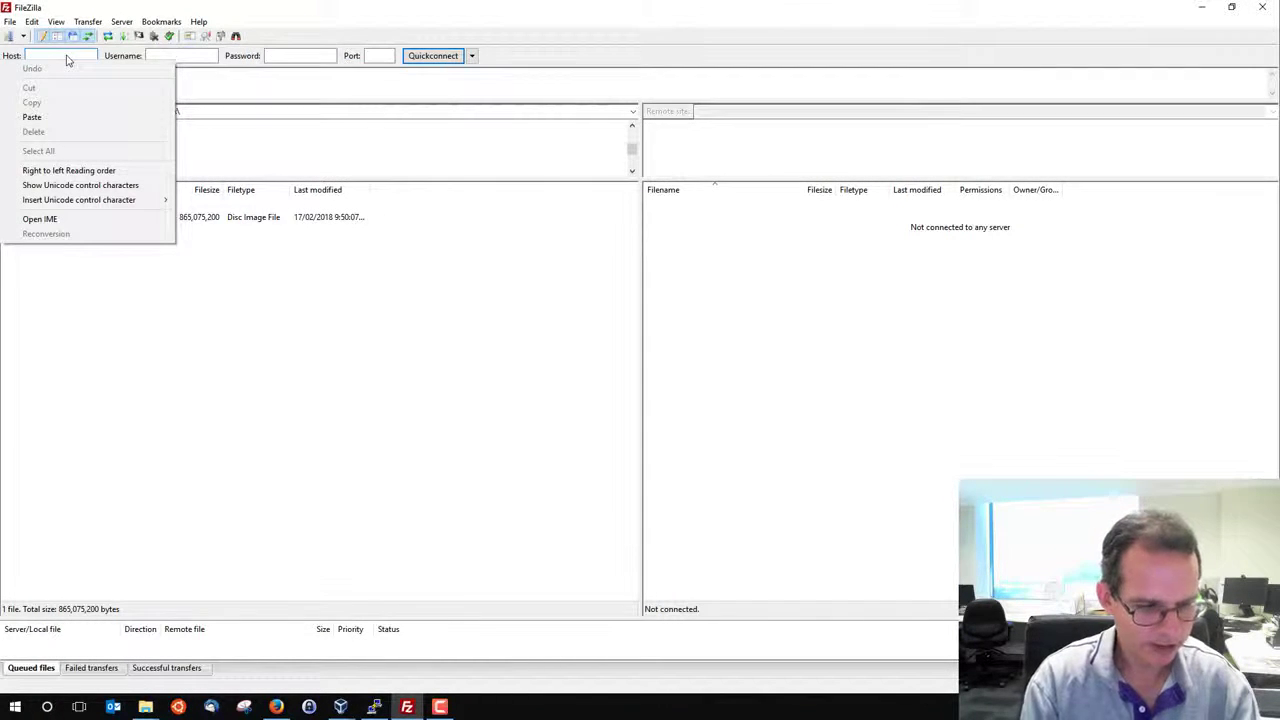
{"action": "mouse_move", "coordinate": [32, 116]}
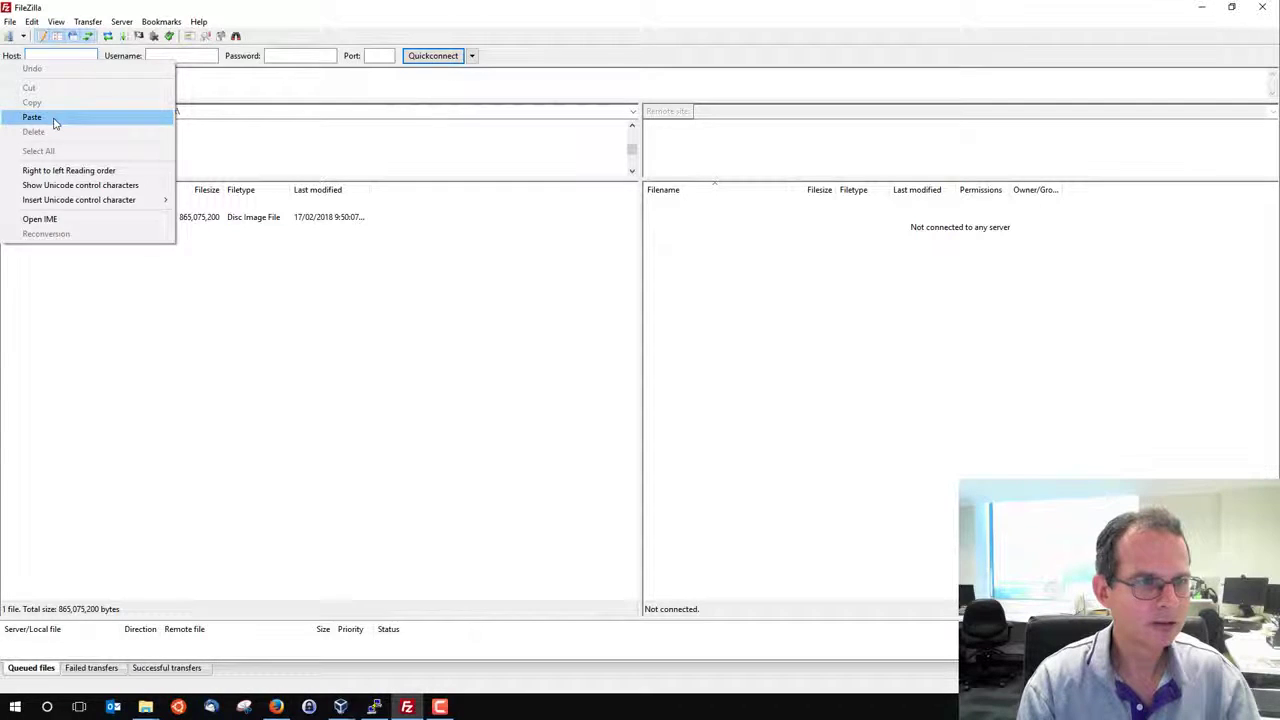
{"action": "left_click", "coordinate": [32, 116]}
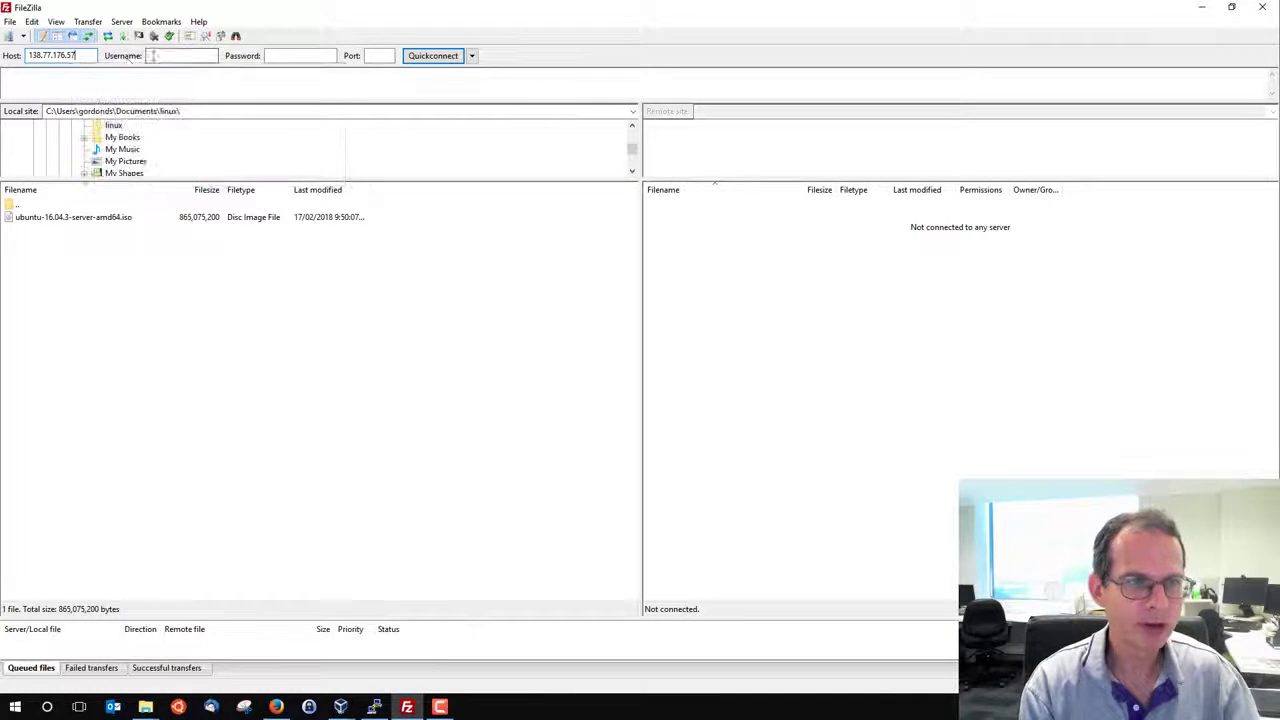
{"action": "left_click", "coordinate": [180, 56]}
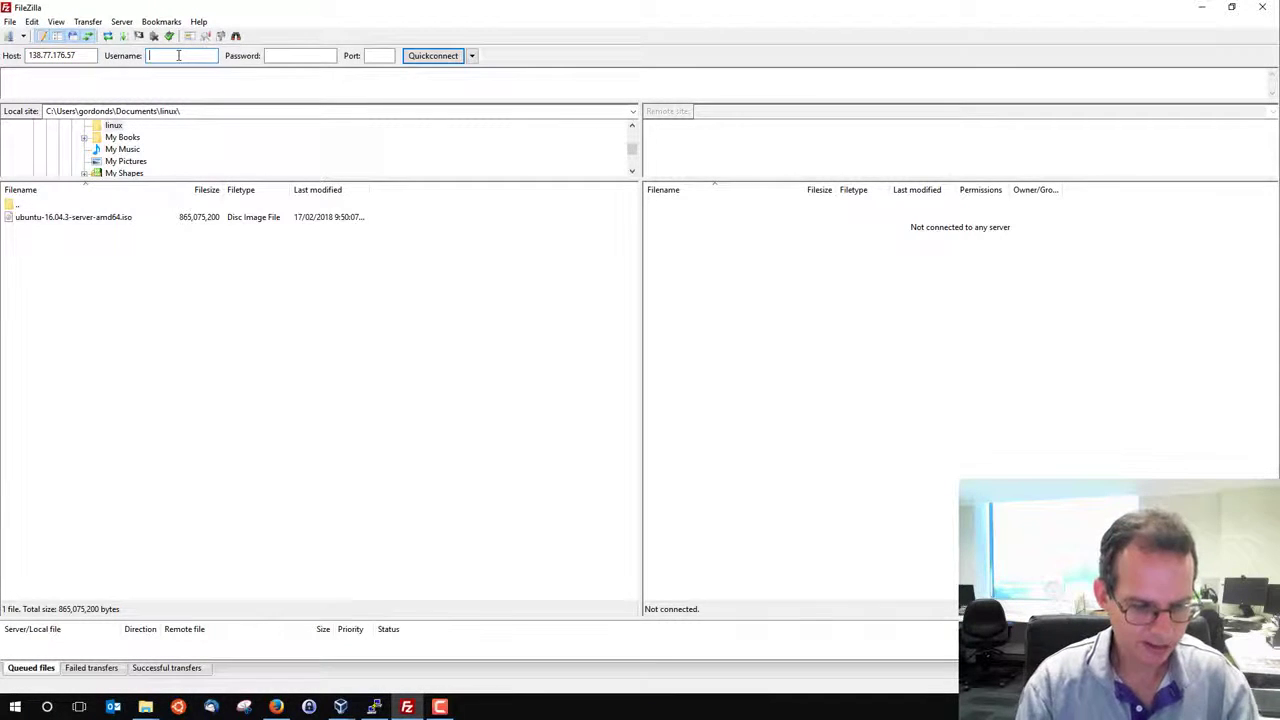
{"action": "type", "text": "steven"}
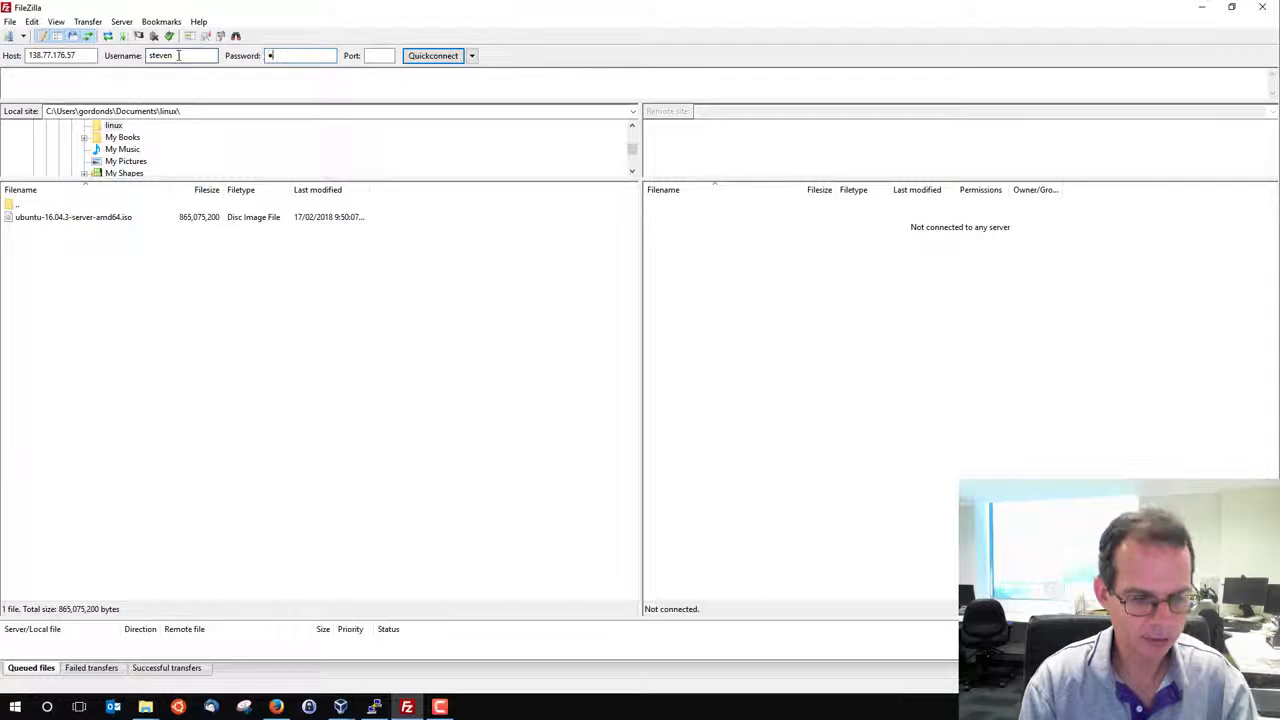
{"action": "type", "text": "password"}
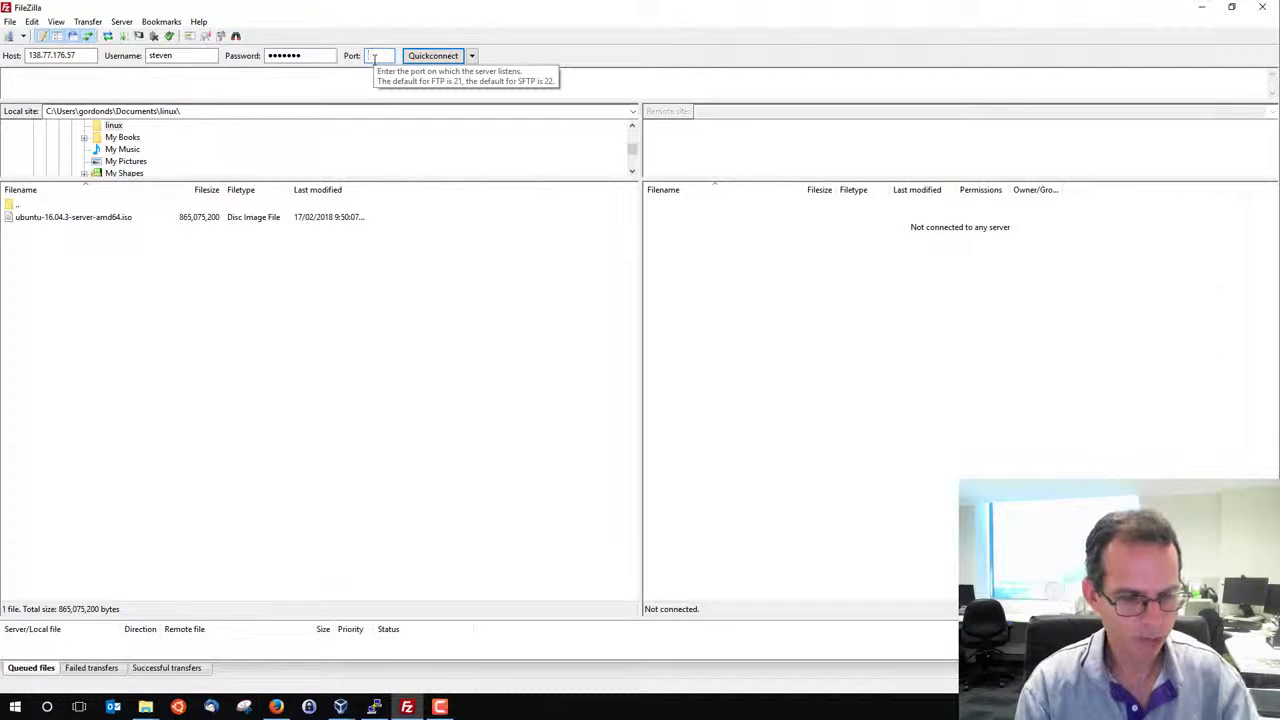
{"action": "type", "text": "22"}
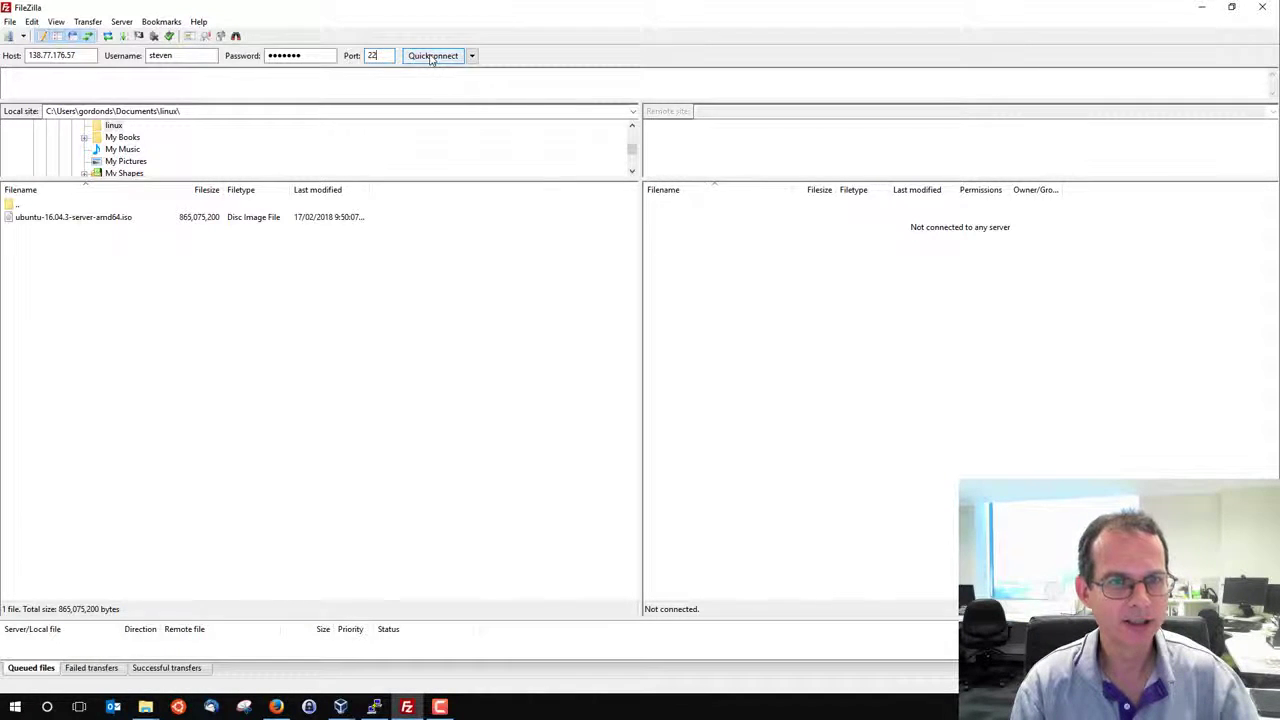
Quickconnect to the server over SFTP so /home/steven is listed, then start a nano command in PuTTY.
{"action": "left_click", "coordinate": [432, 56]}
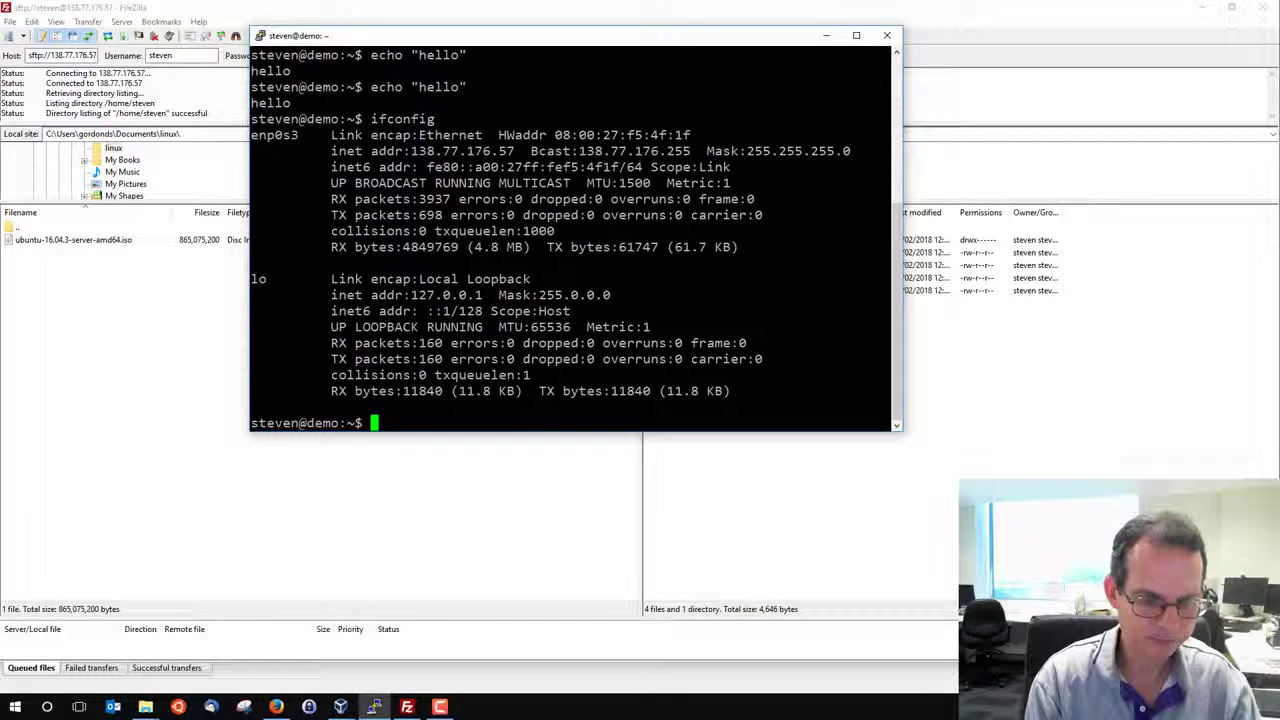
{"action": "type", "text": "nano exa"}
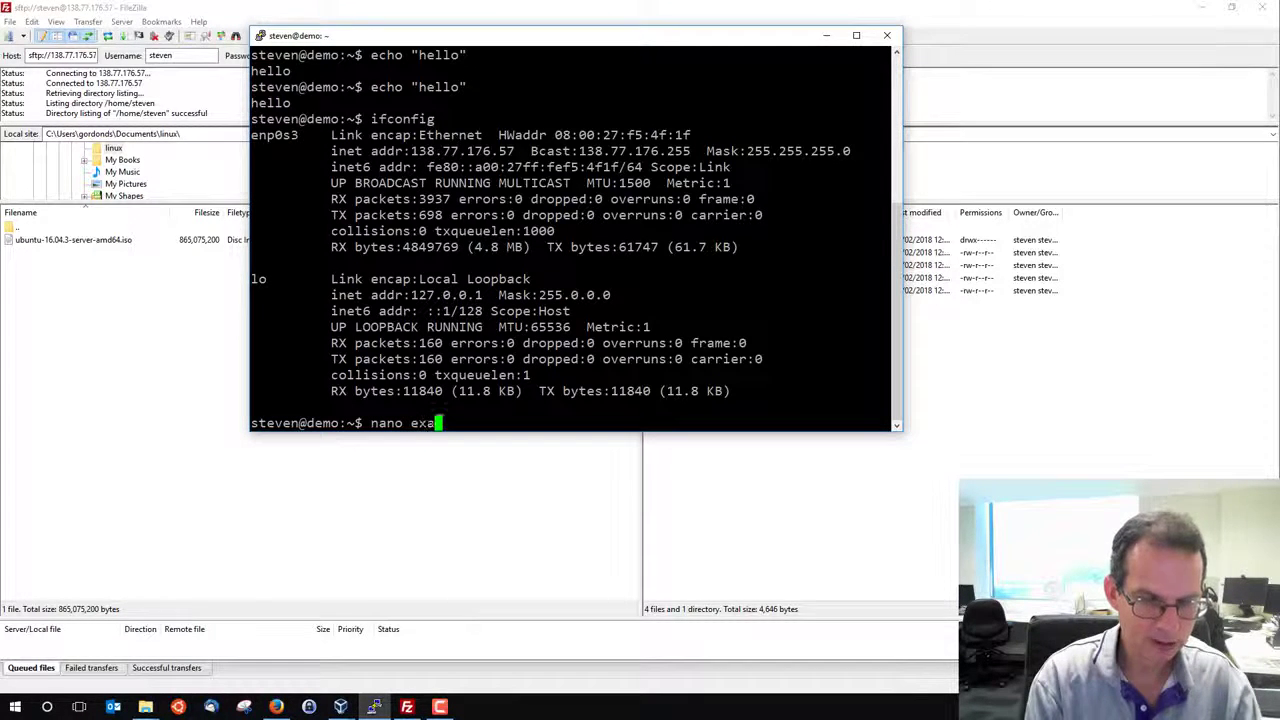
After nano fails, run echo "example" > example.txt to create the file in the home folder.
{"action": "key", "text": "Return"}
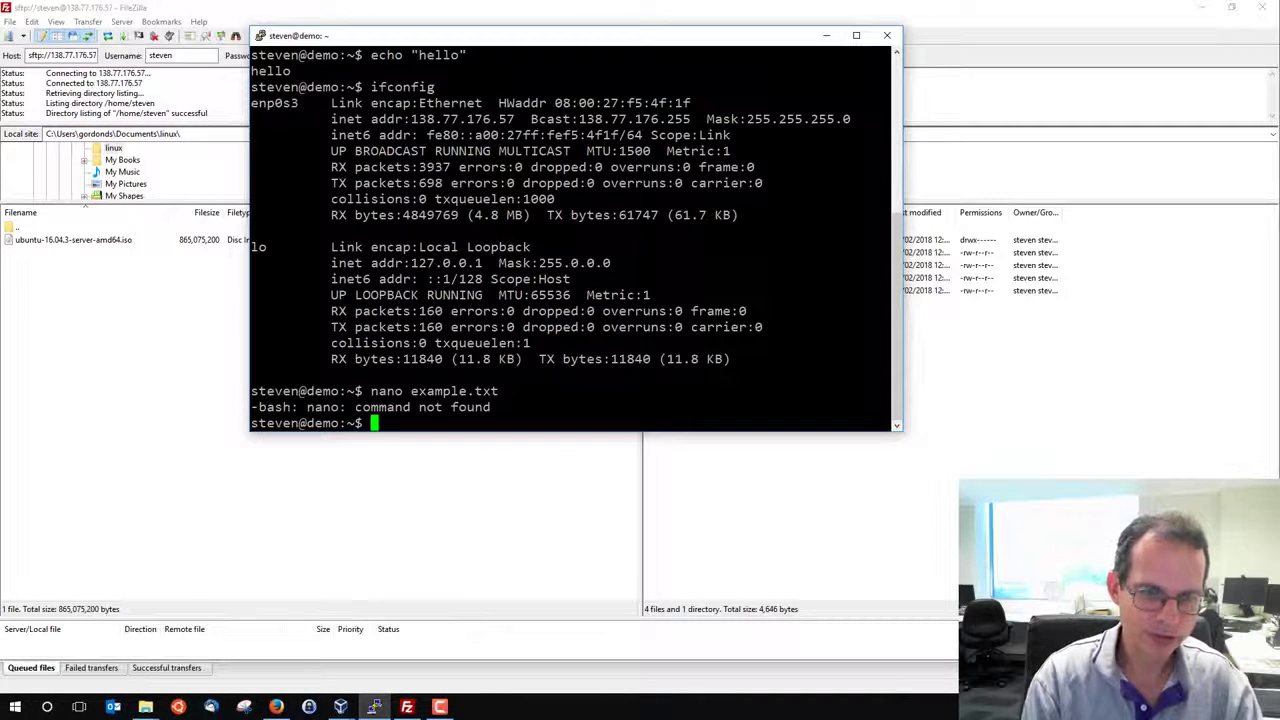
{"action": "type", "text": "echo"}
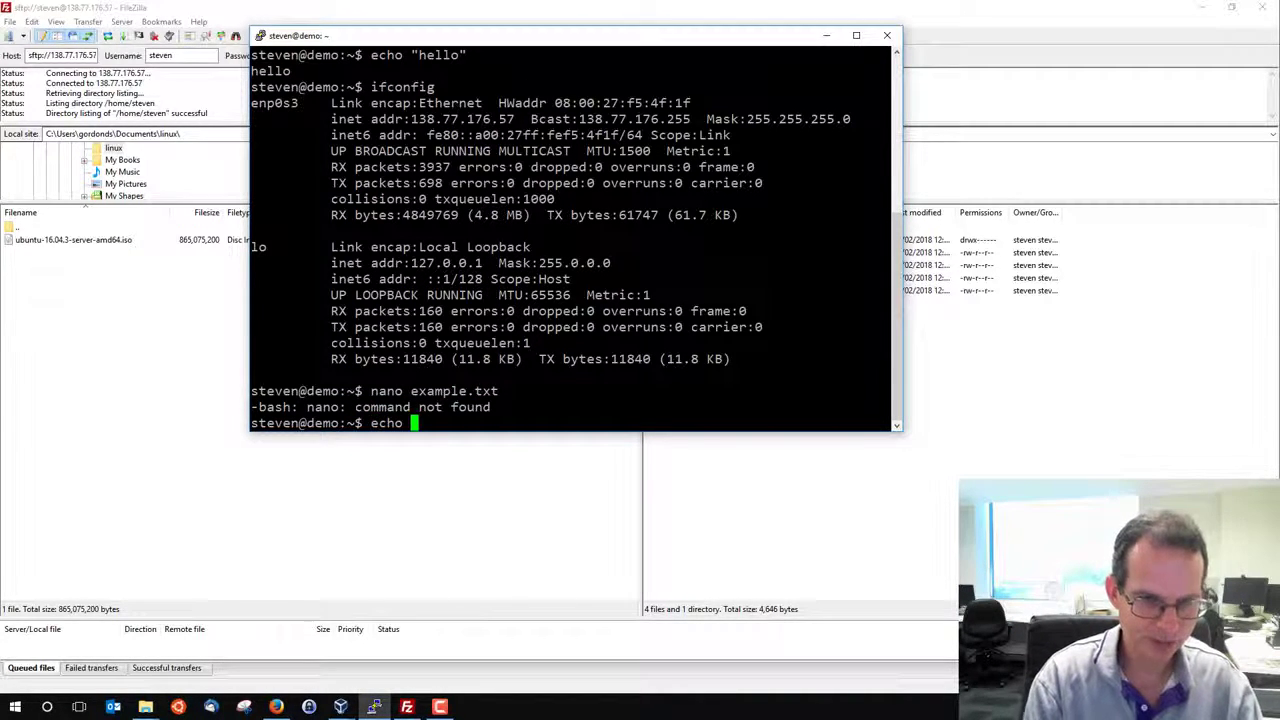
{"action": "type", "text": "\"example\" > examp"}
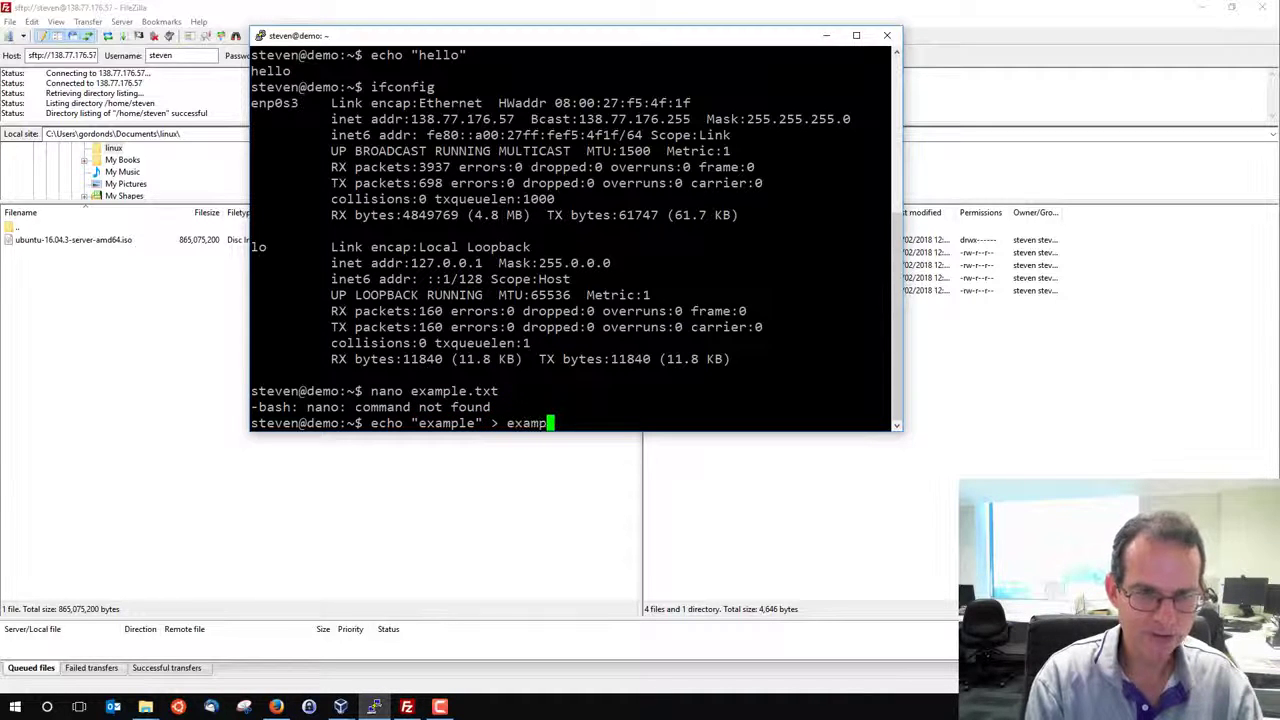
{"action": "key", "text": "Return"}
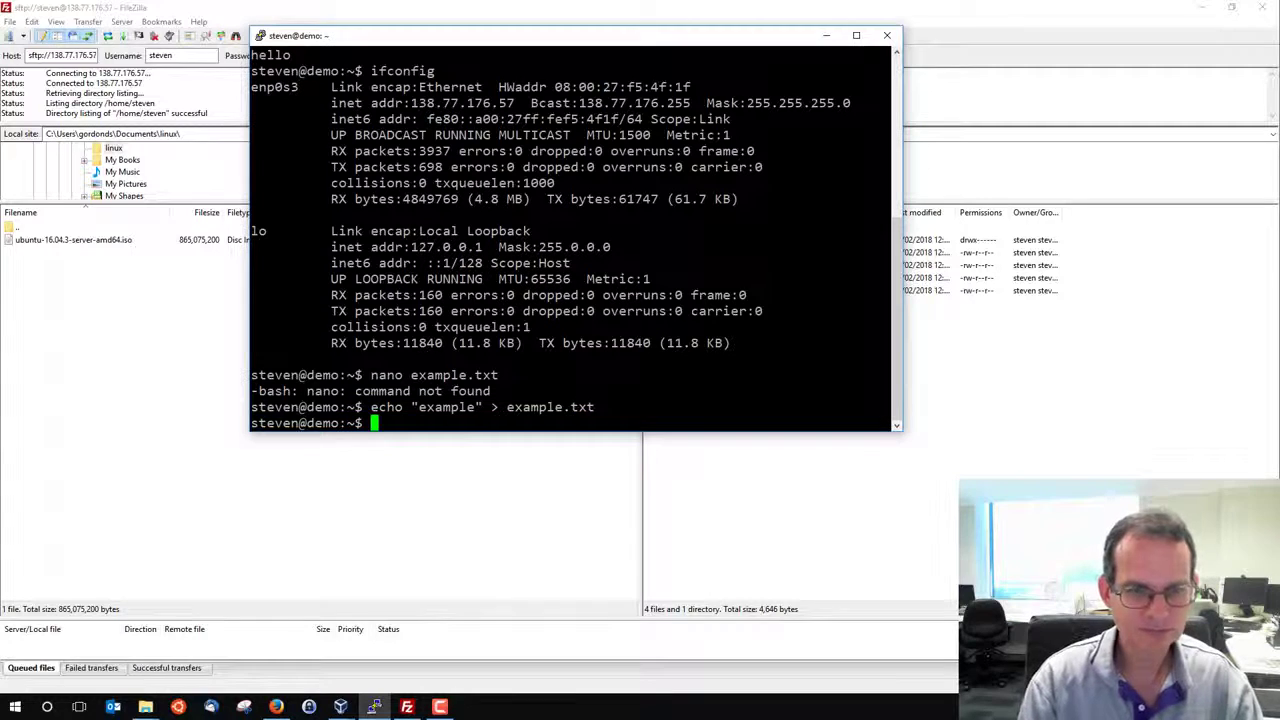
{"action": "key", "text": "Return"}
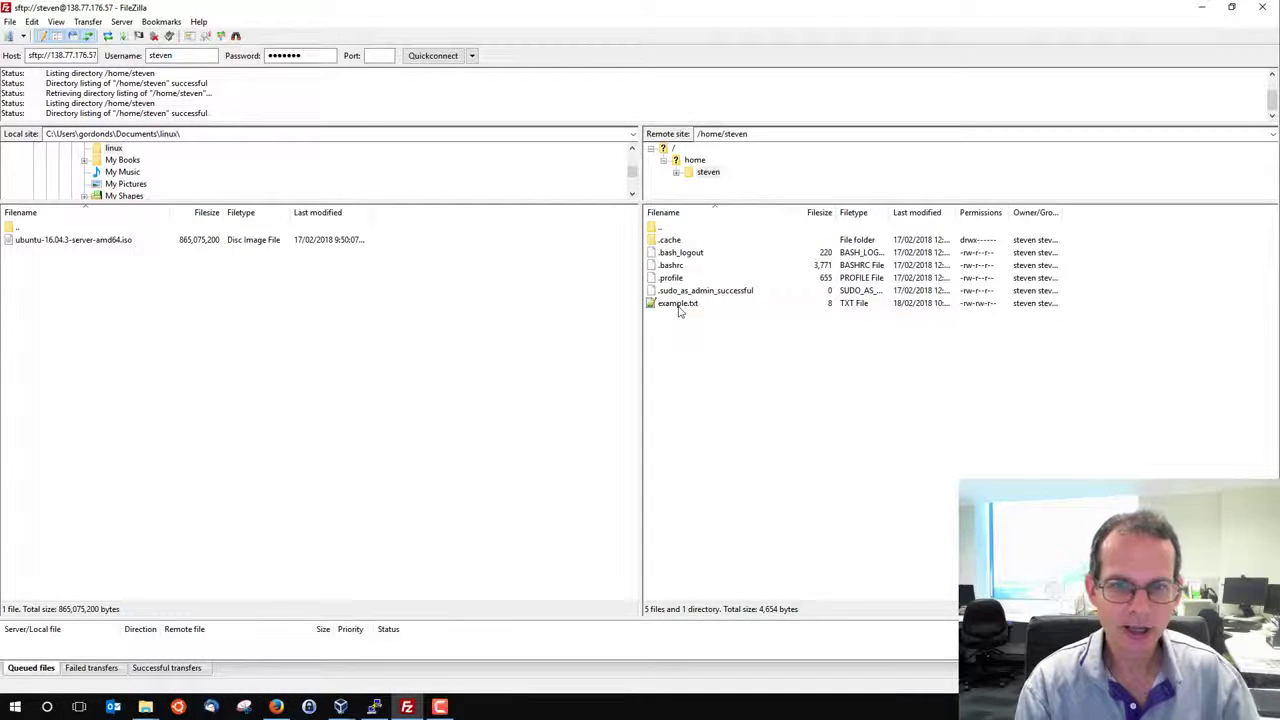
Download the remote example.txt into the local Documents\linux folder and select it there.
{"action": "right_click", "coordinate": [676, 304]}
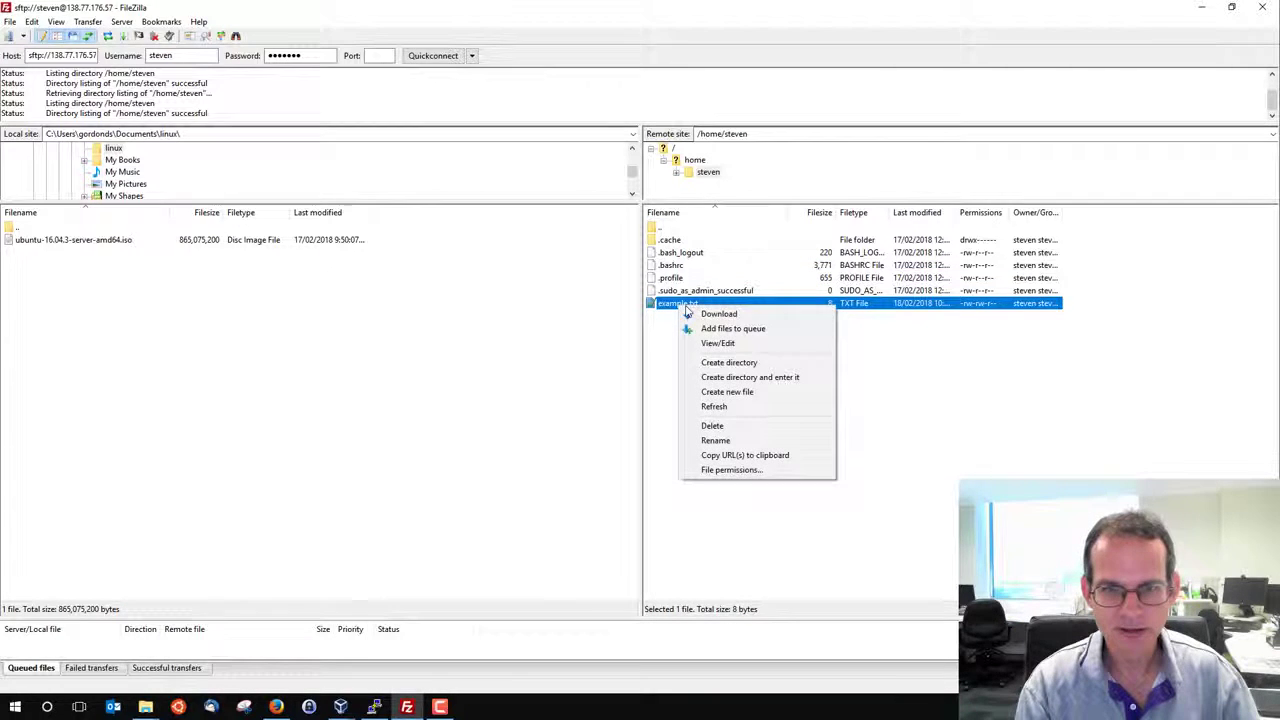
{"action": "left_click", "coordinate": [720, 314]}
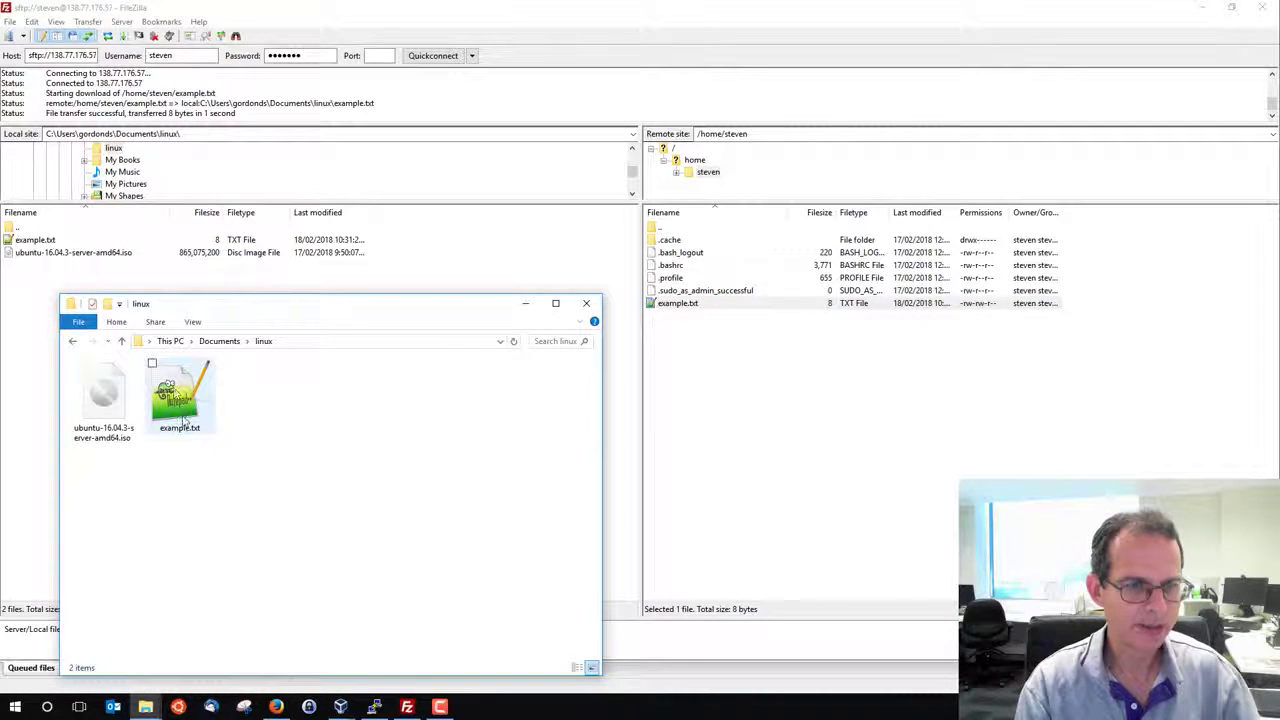
{"action": "left_click", "coordinate": [180, 396]}
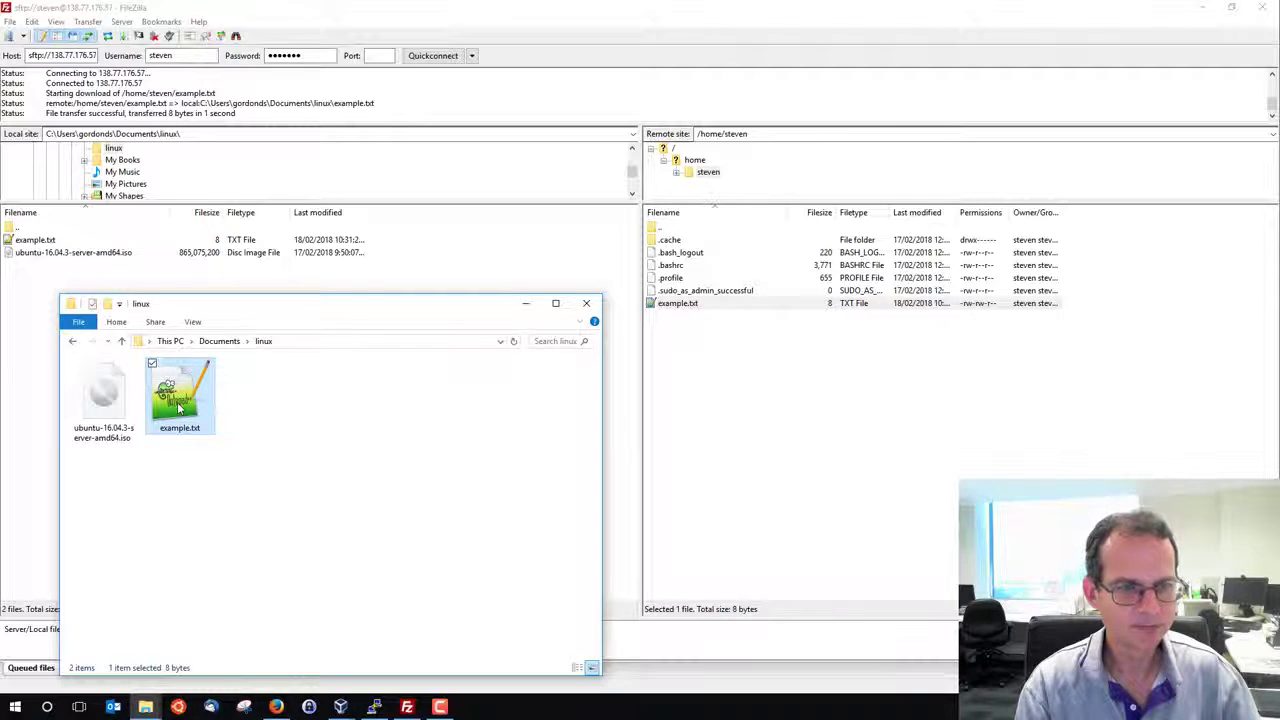
Open the downloaded example.txt in Notepad++, showing the single line 'example'.
{"action": "double_click", "coordinate": [180, 396]}
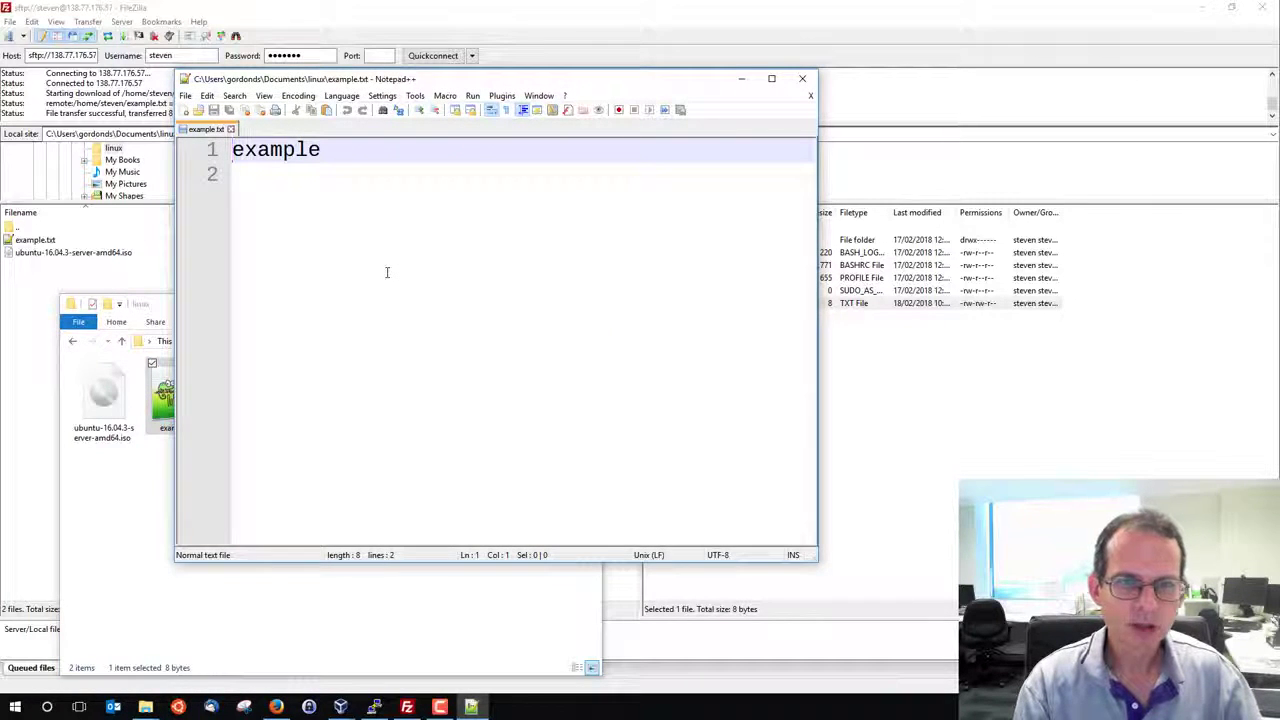
{"action": "mouse_move", "coordinate": [378, 300]}
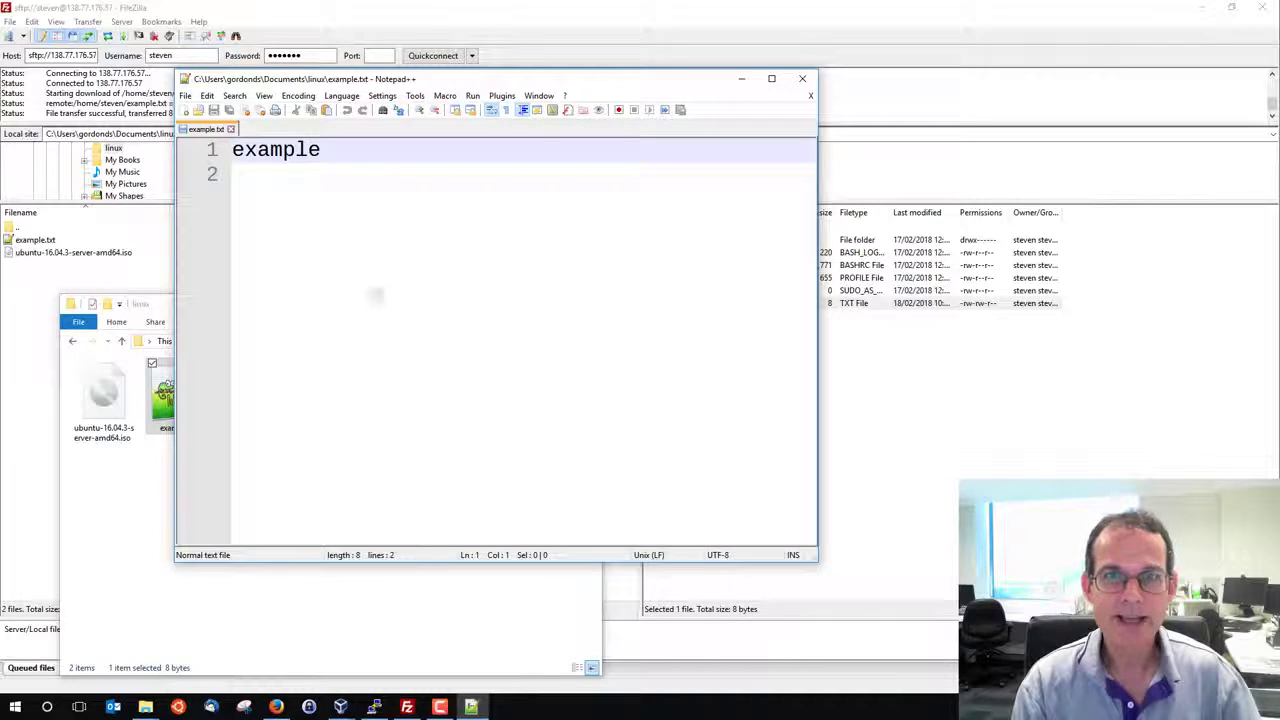
{"action": "mouse_move", "coordinate": [388, 298]}
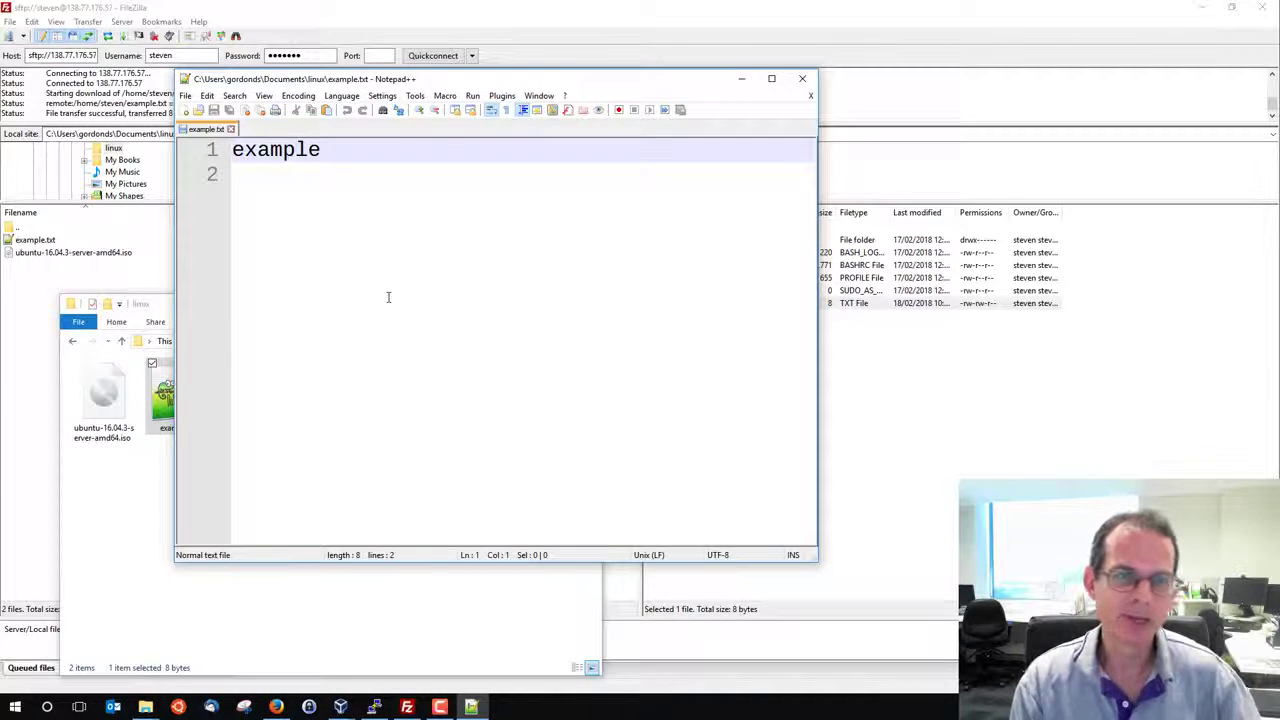
{"action": "mouse_move", "coordinate": [408, 418]}
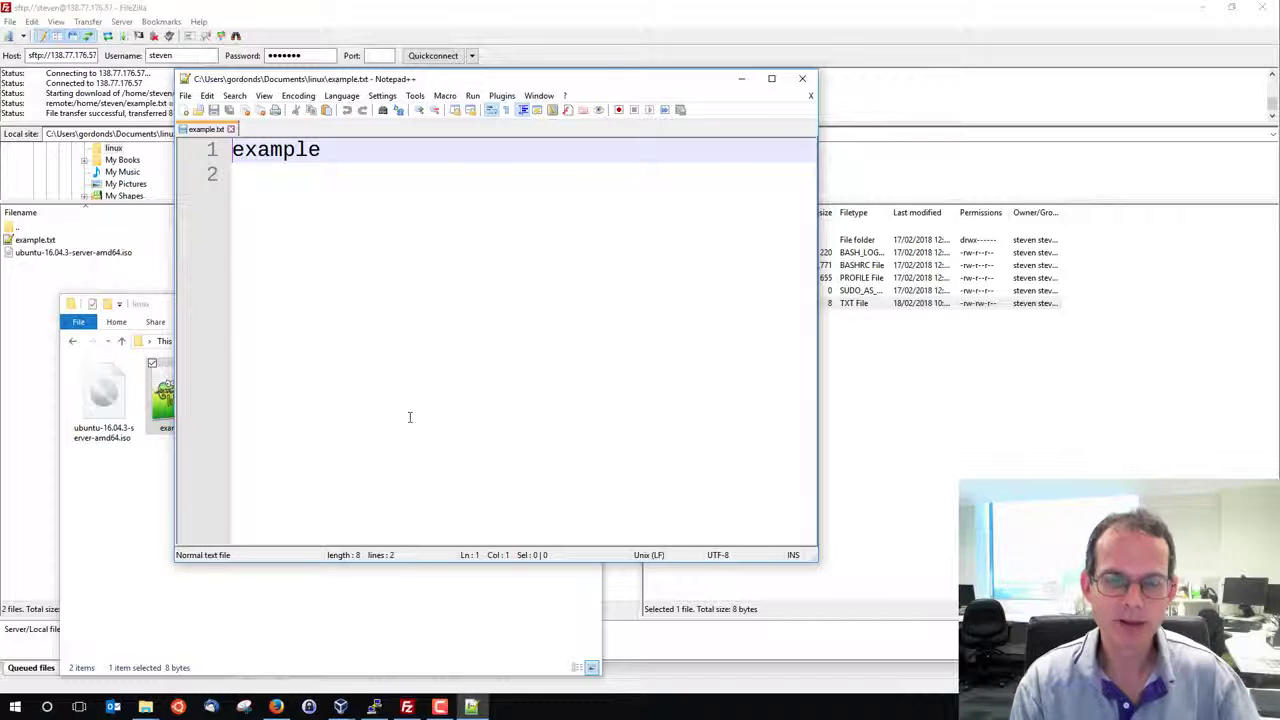